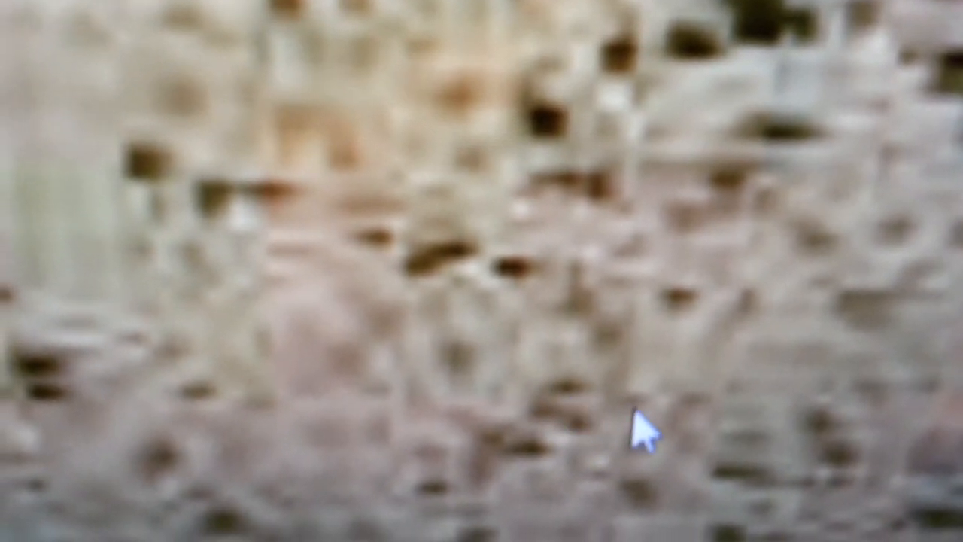
mouse_move(569, 319)
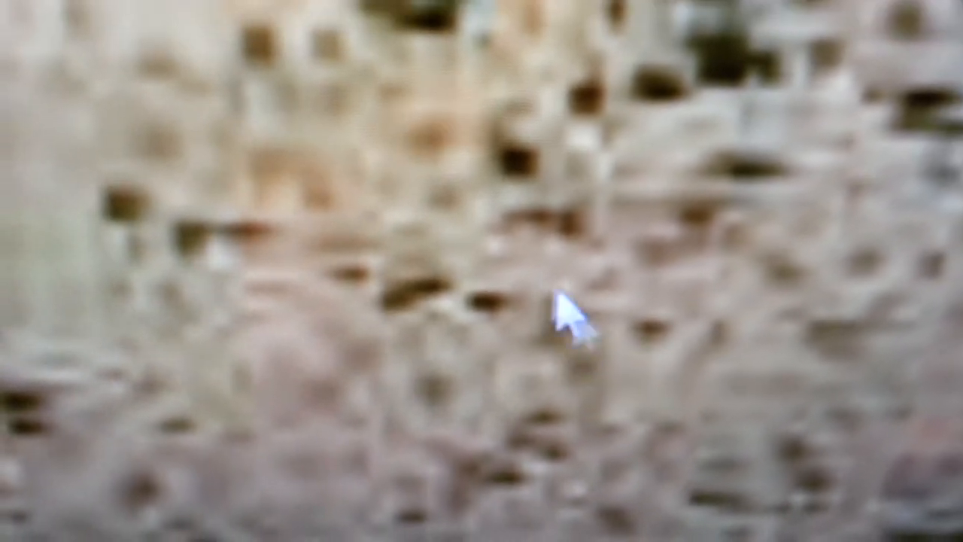